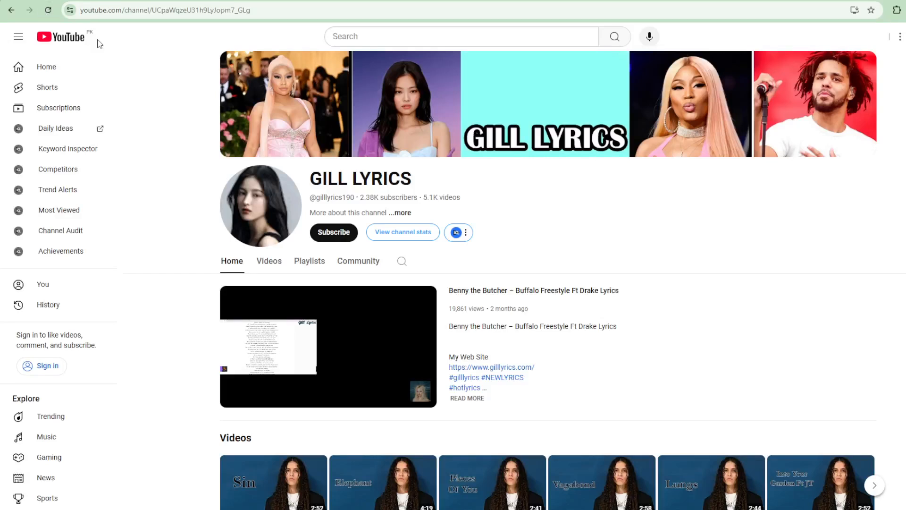
mouse_move(187, 81)
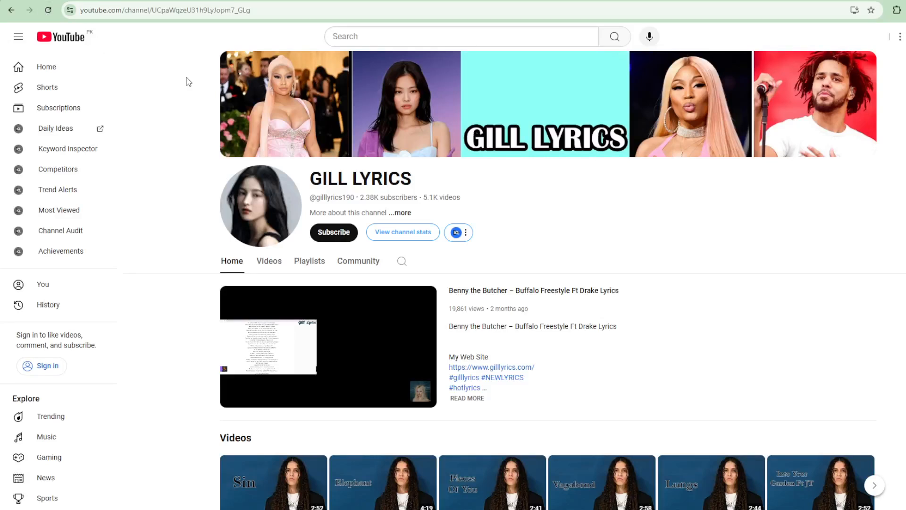
mouse_move(523, 112)
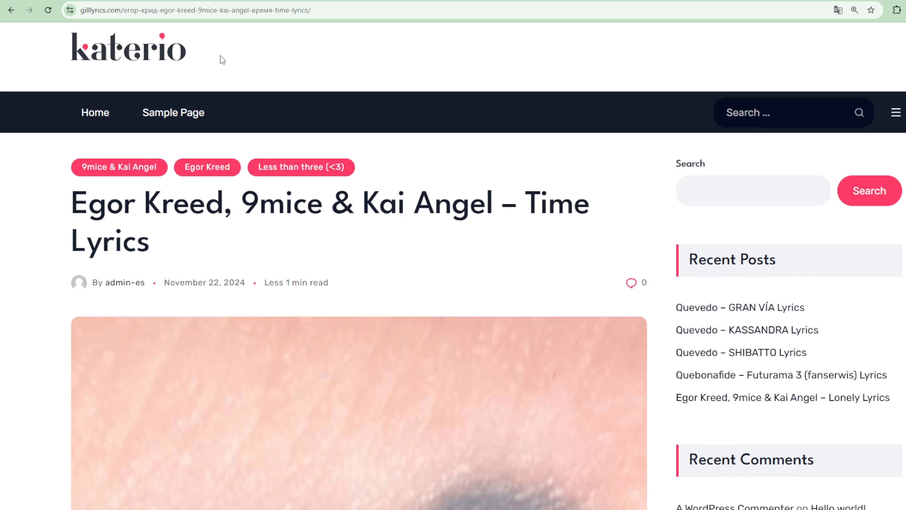
scroll(down, 3)
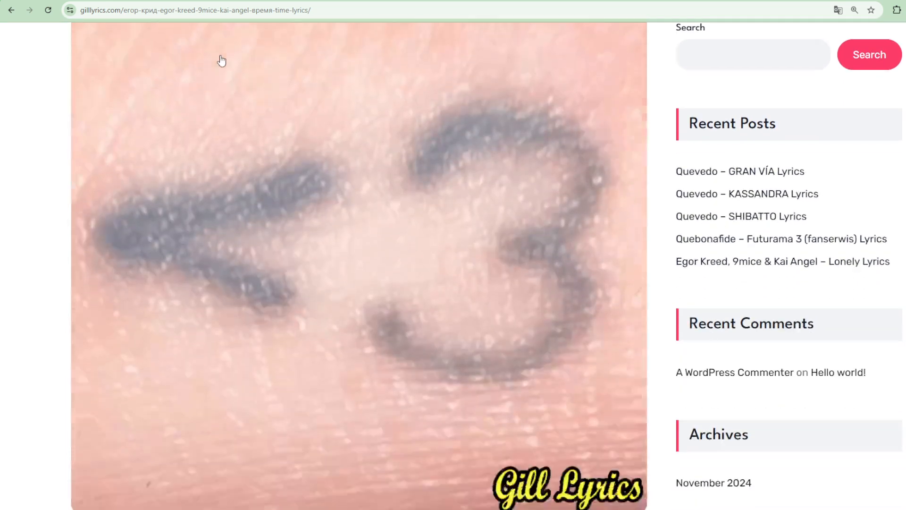
scroll(down, 3)
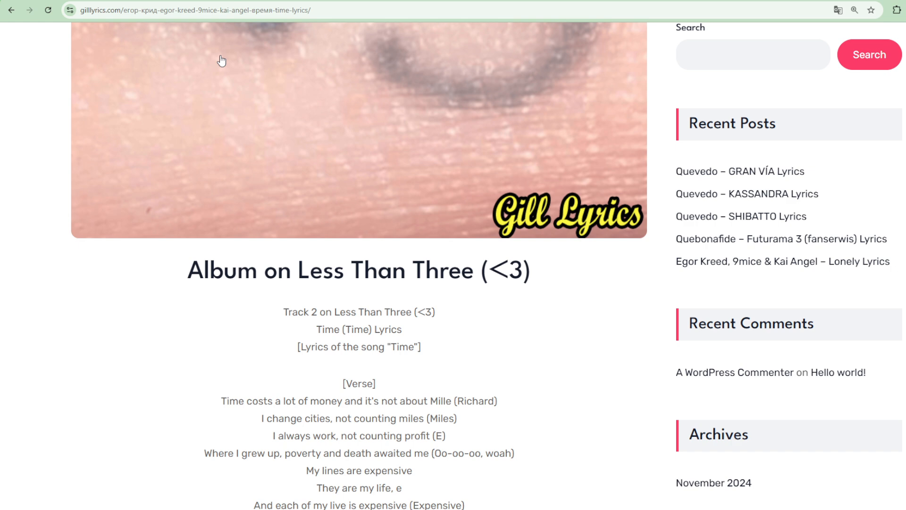
scroll(down, 3)
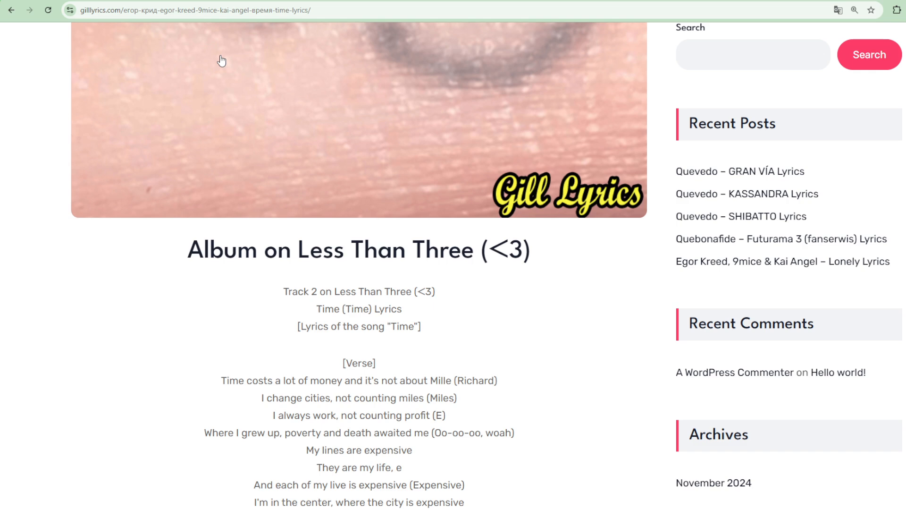
scroll(down, 3)
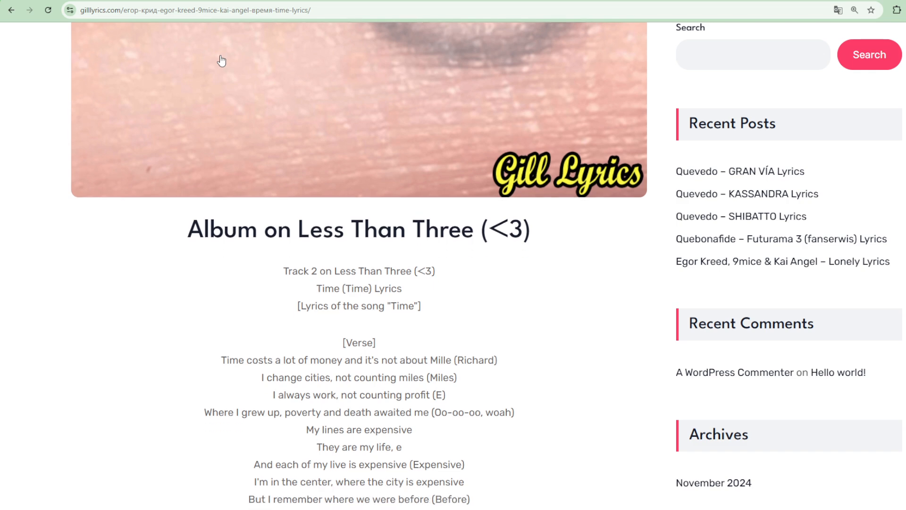
scroll(down, 3)
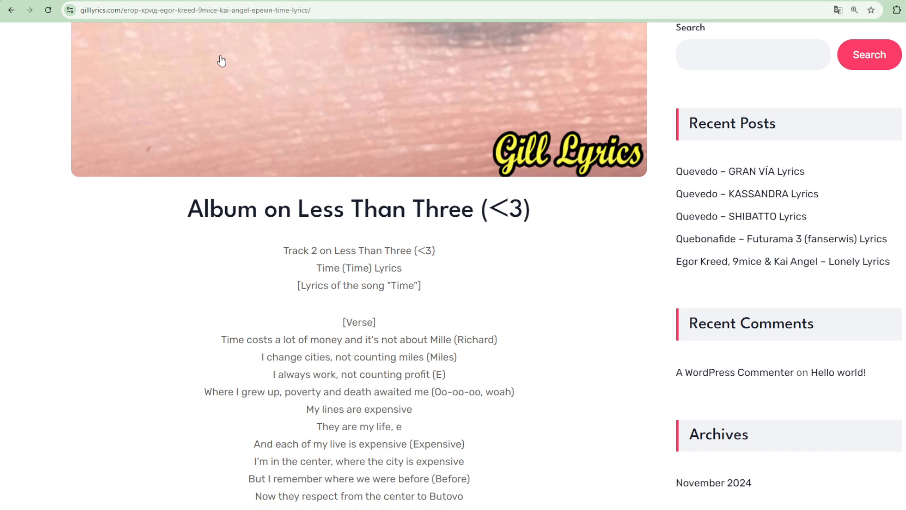
scroll(down, 3)
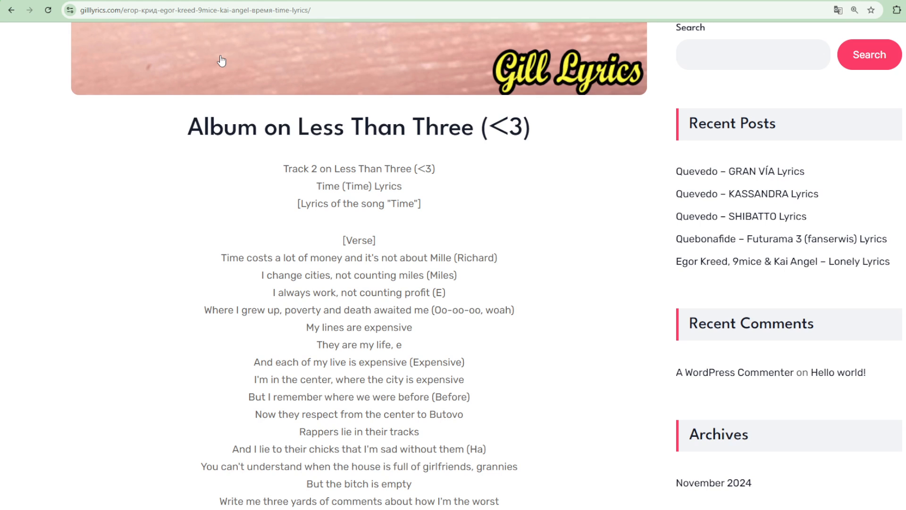
scroll(down, 3)
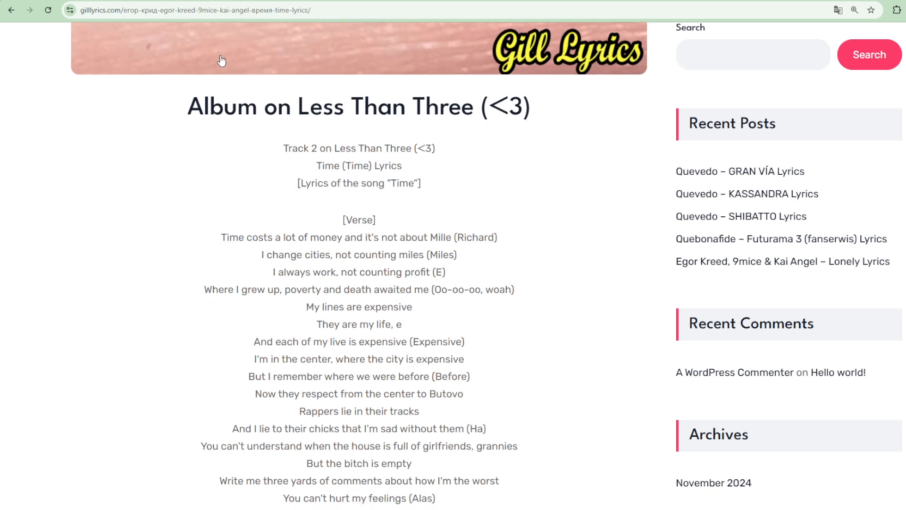
scroll(down, 3)
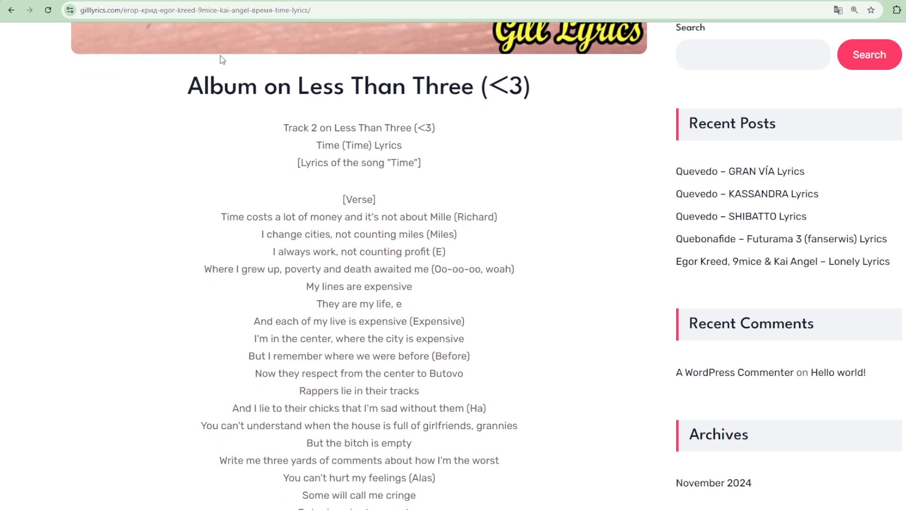
scroll(down, 3)
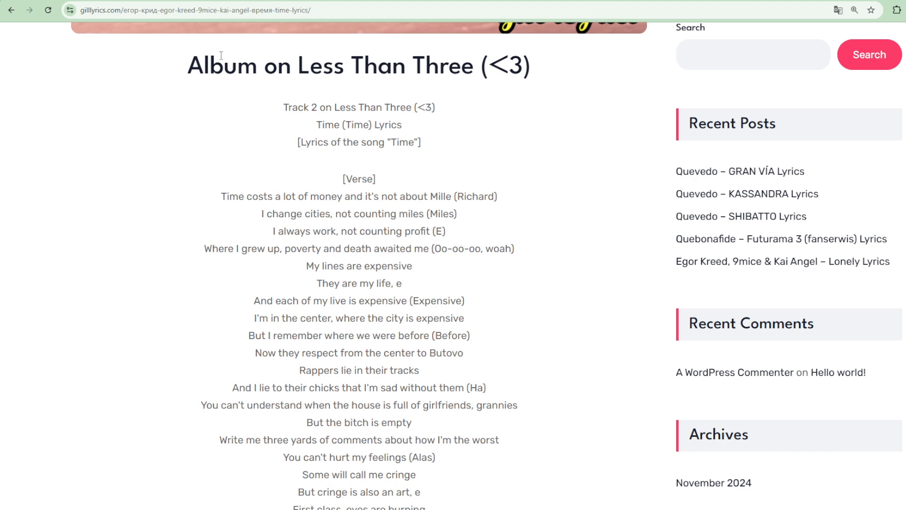
scroll(down, 3)
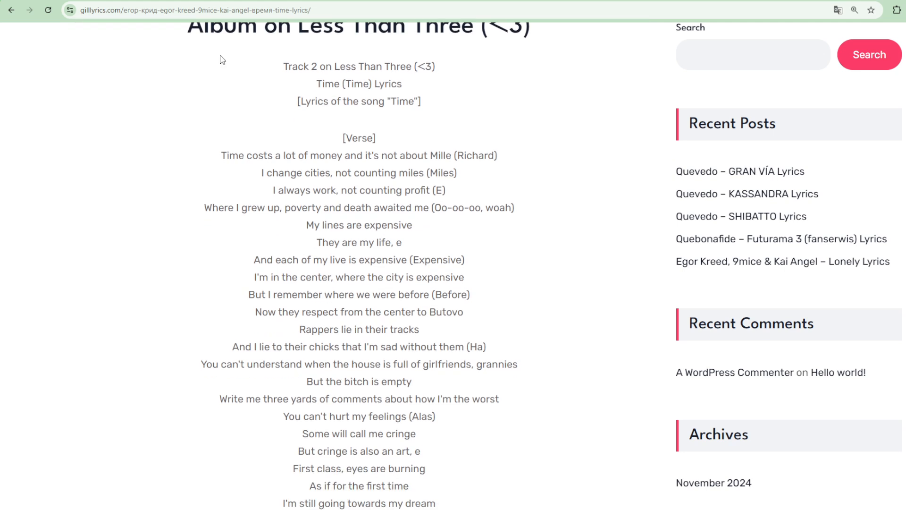
scroll(down, 3)
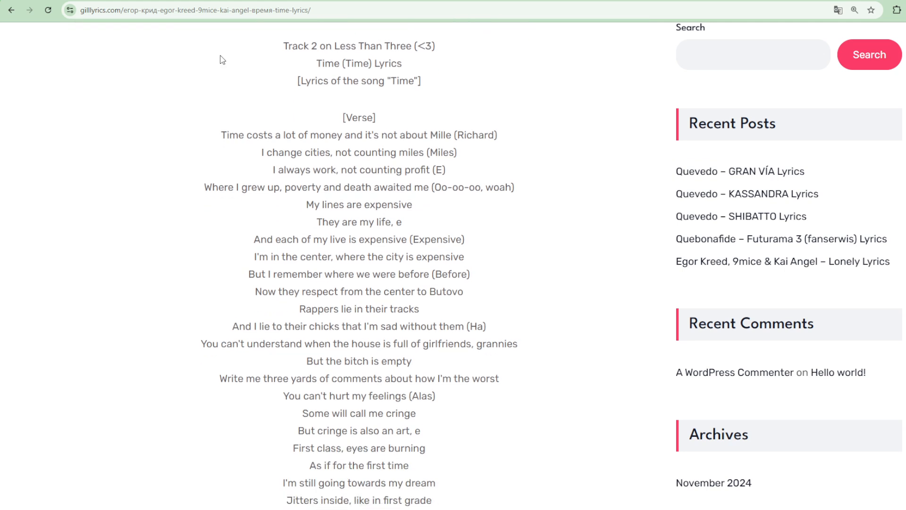
scroll(down, 3)
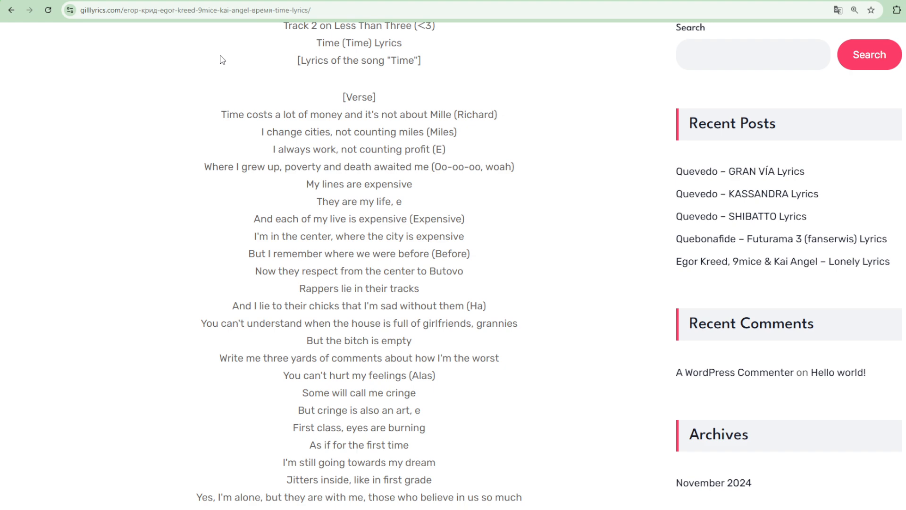
scroll(down, 3)
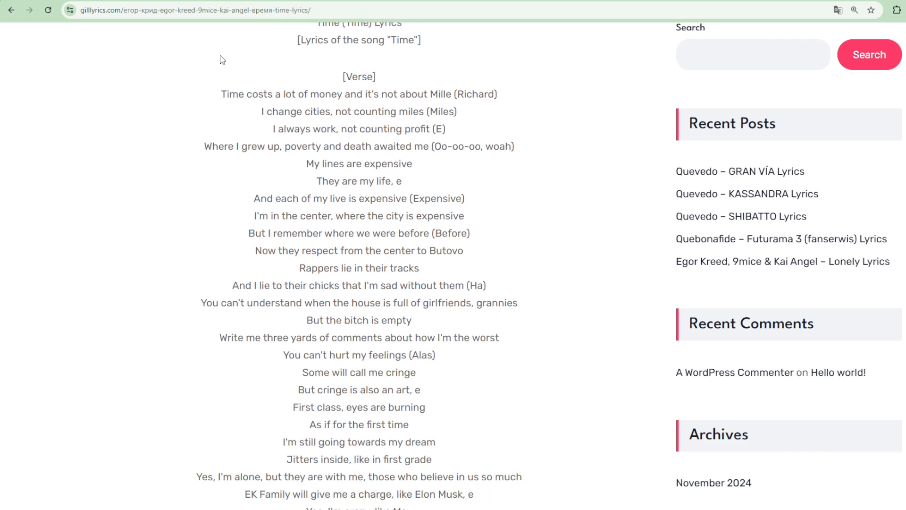
scroll(down, 3)
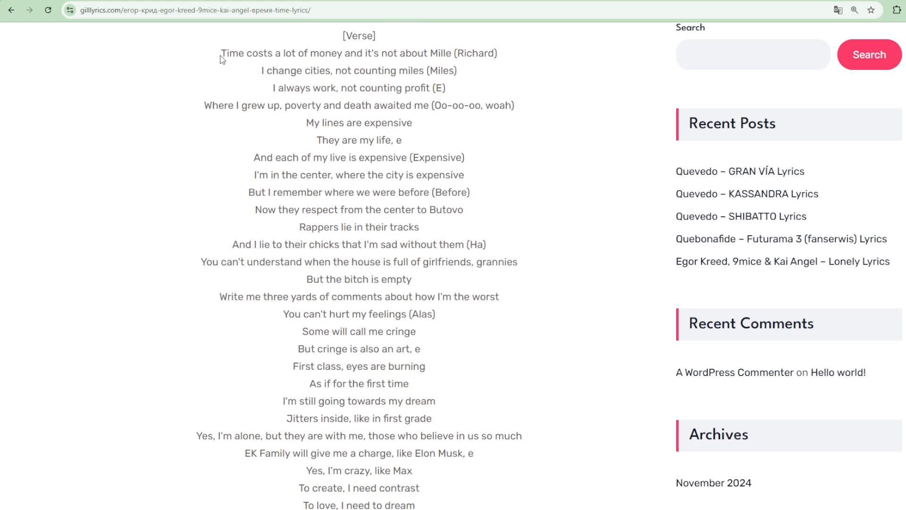
scroll(down, 3)
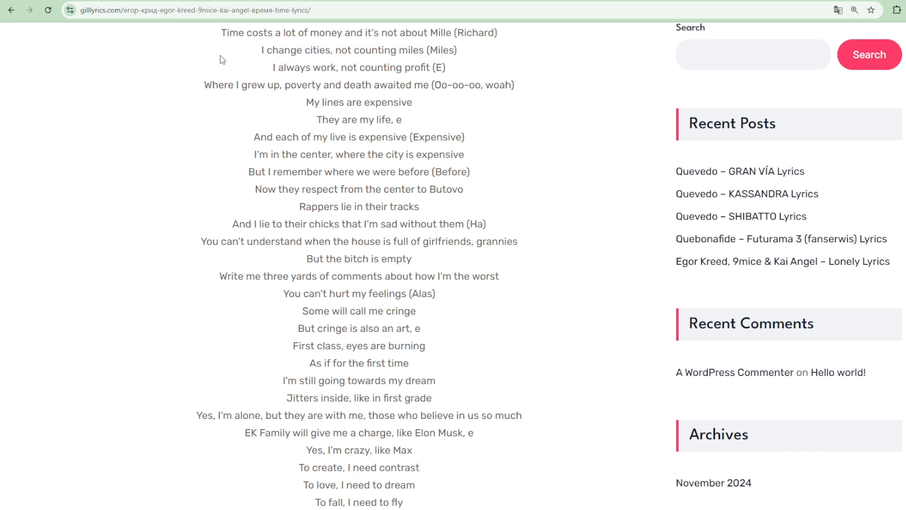
scroll(down, 3)
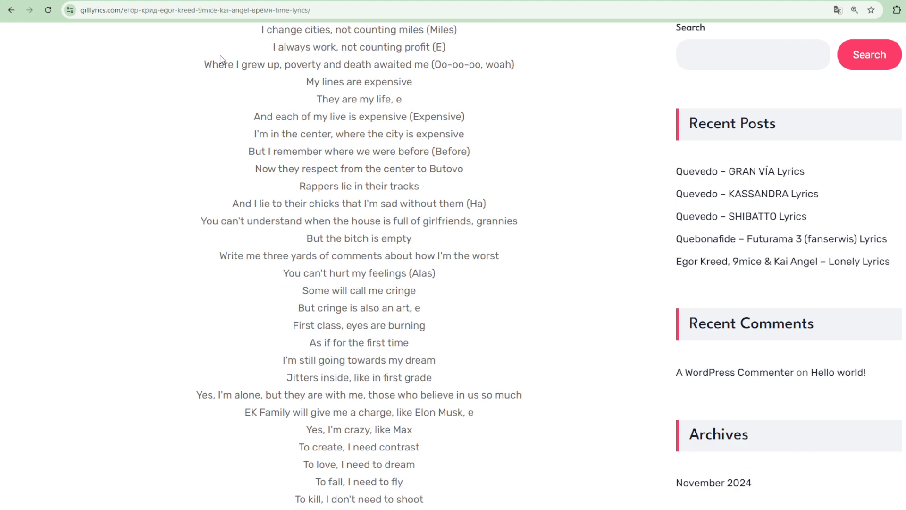
scroll(down, 3)
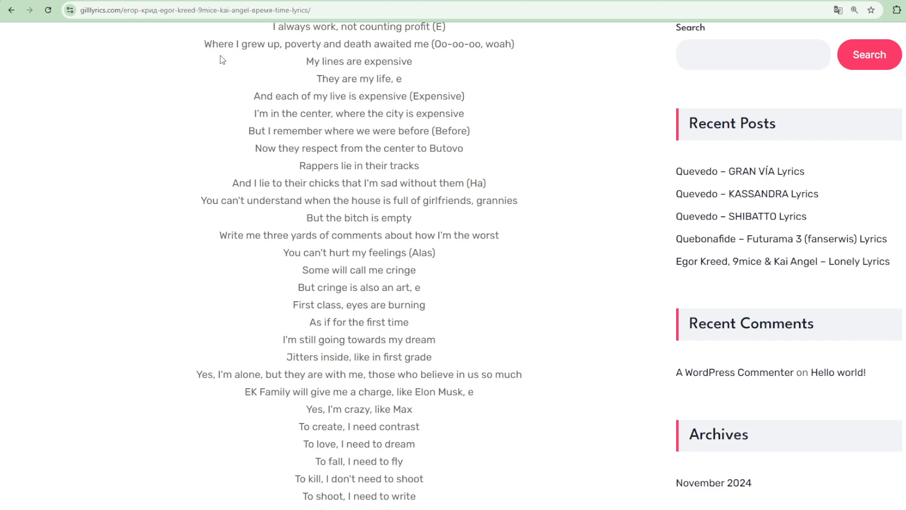
scroll(down, 3)
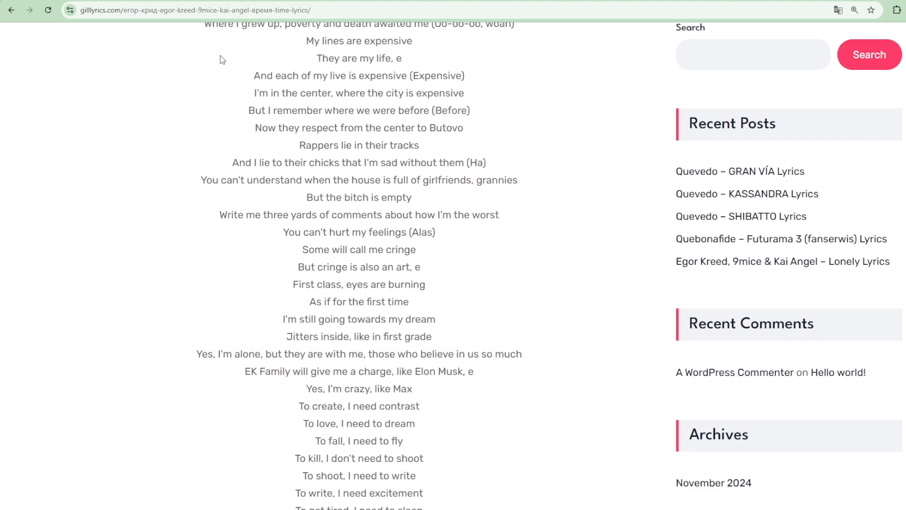
scroll(down, 3)
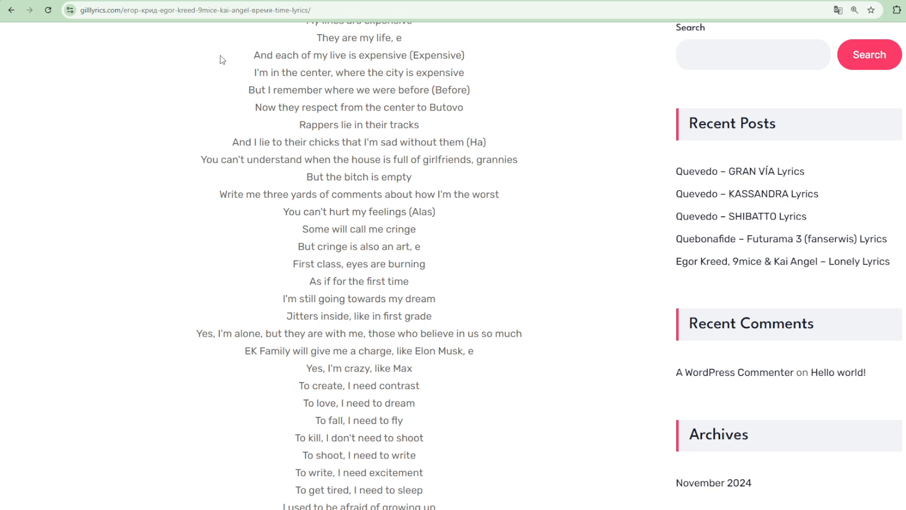
scroll(down, 3)
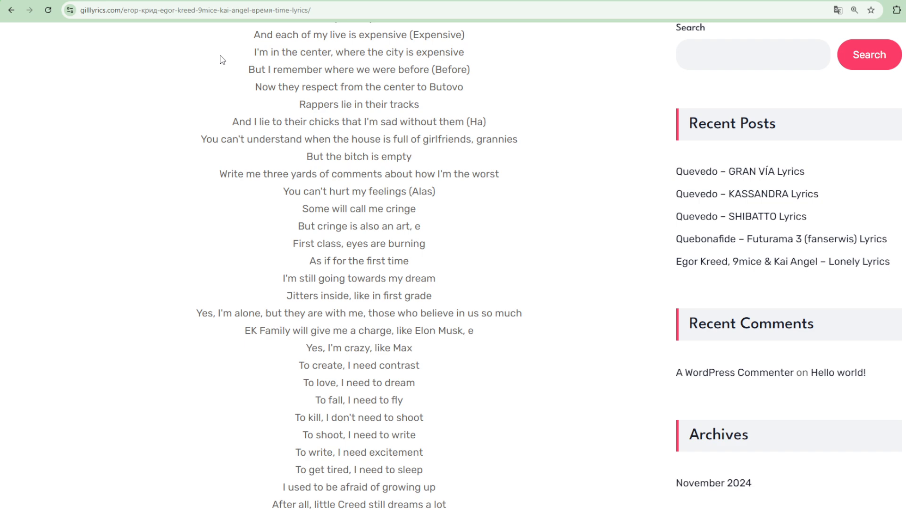
scroll(down, 3)
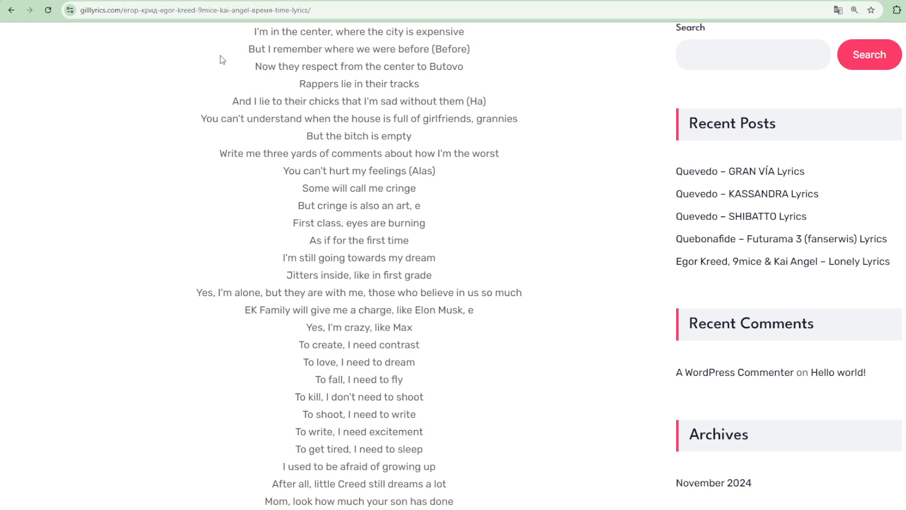
scroll(down, 3)
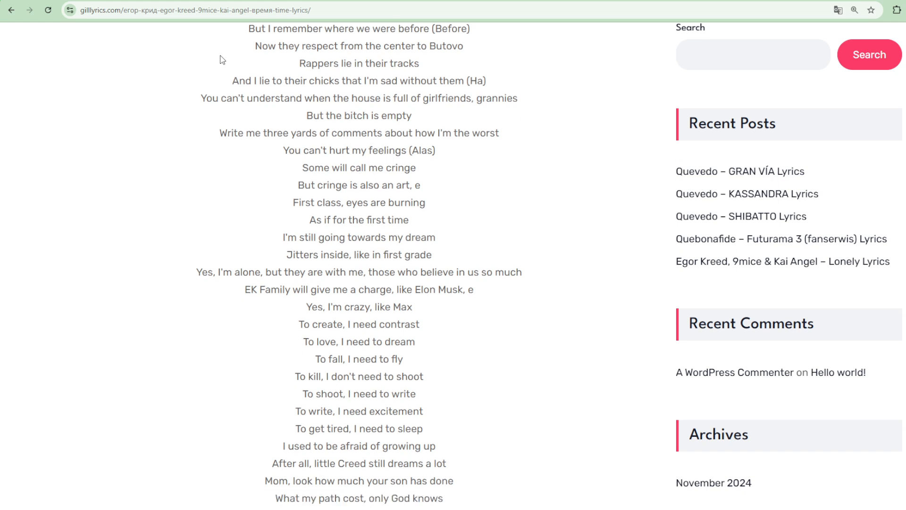
scroll(down, 3)
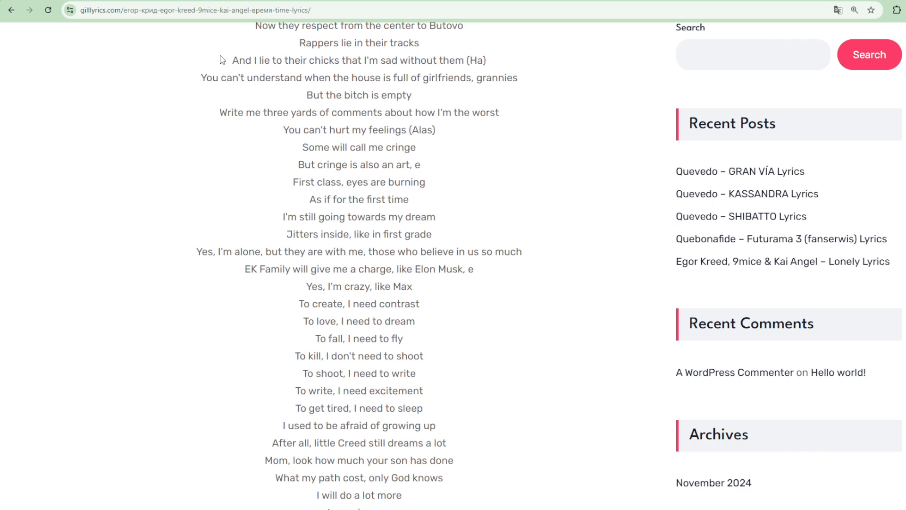
scroll(down, 3)
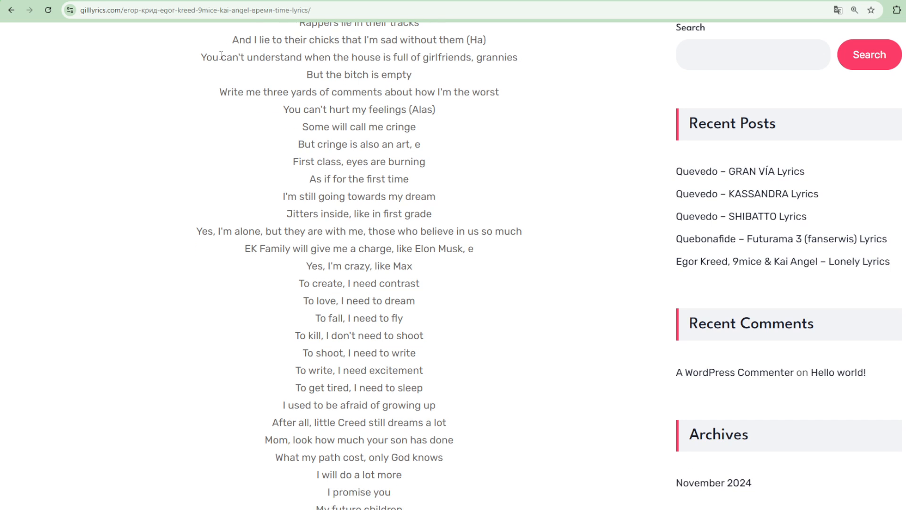
scroll(down, 3)
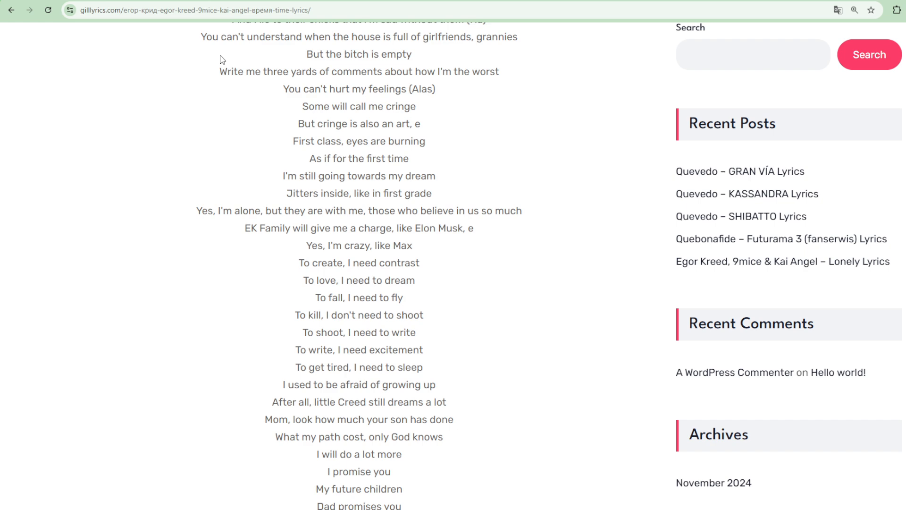
scroll(down, 3)
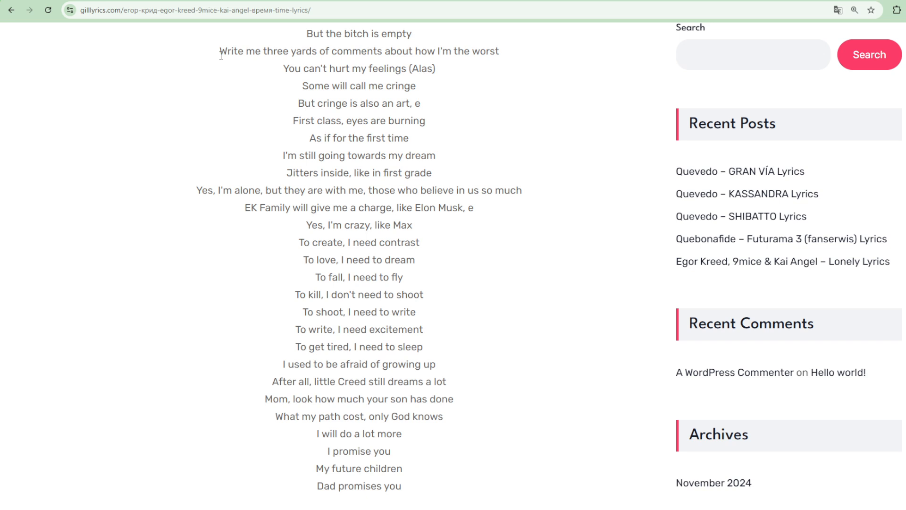
scroll(down, 3)
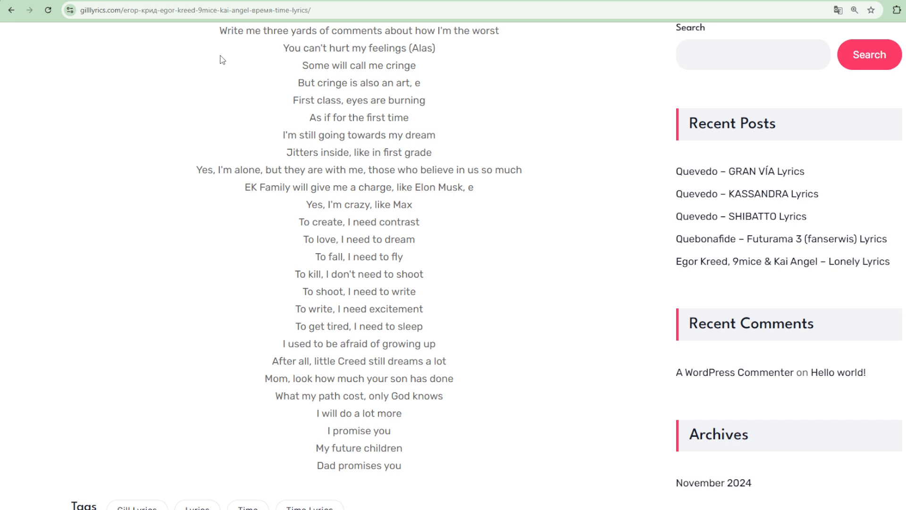
scroll(down, 3)
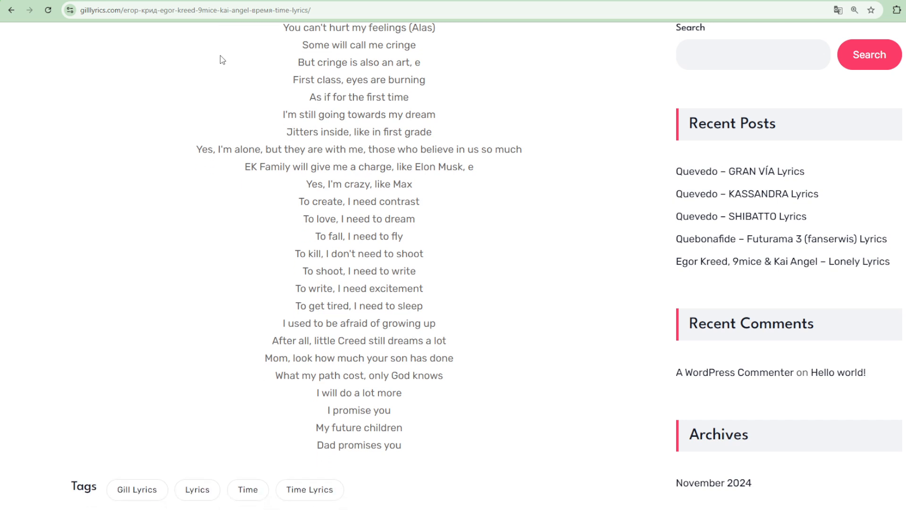
scroll(down, 3)
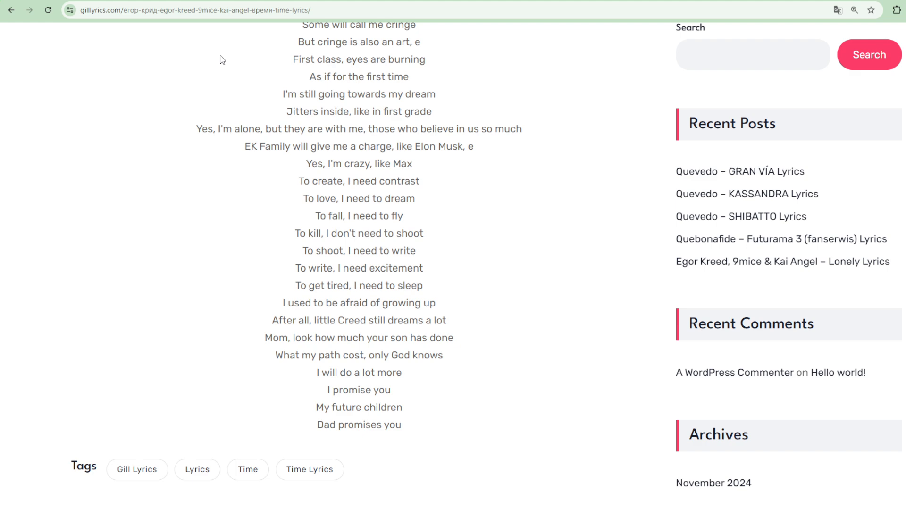
scroll(down, 3)
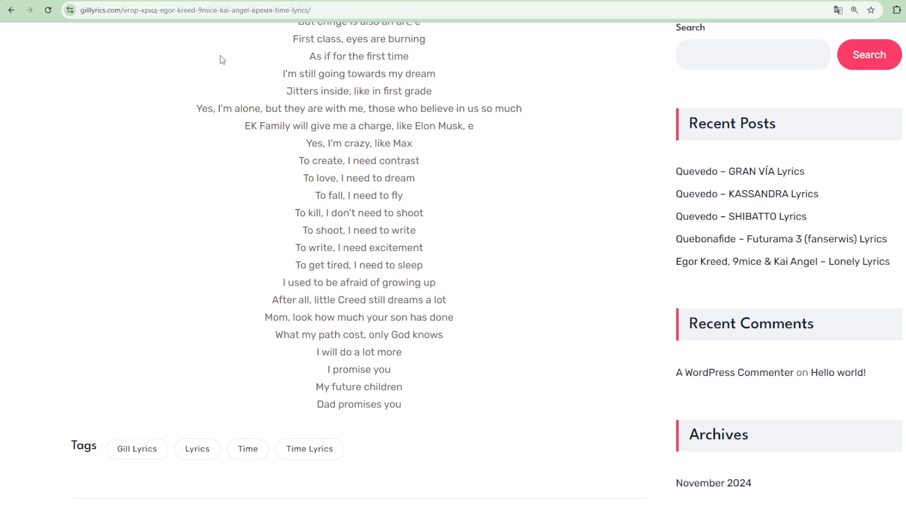
scroll(down, 3)
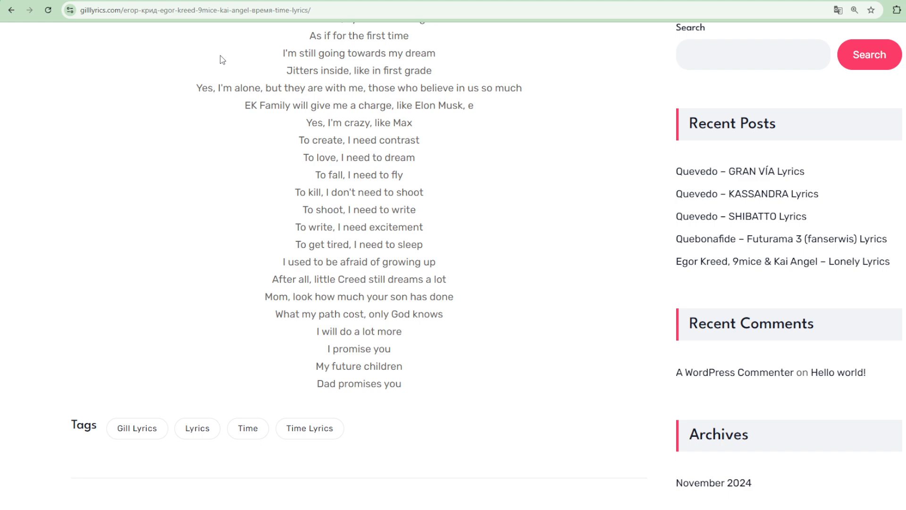
scroll(down, 3)
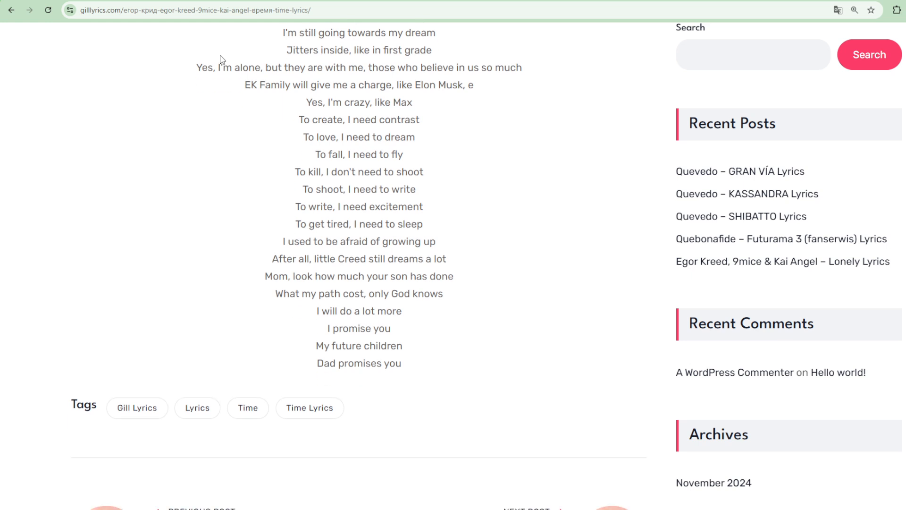
scroll(down, 3)
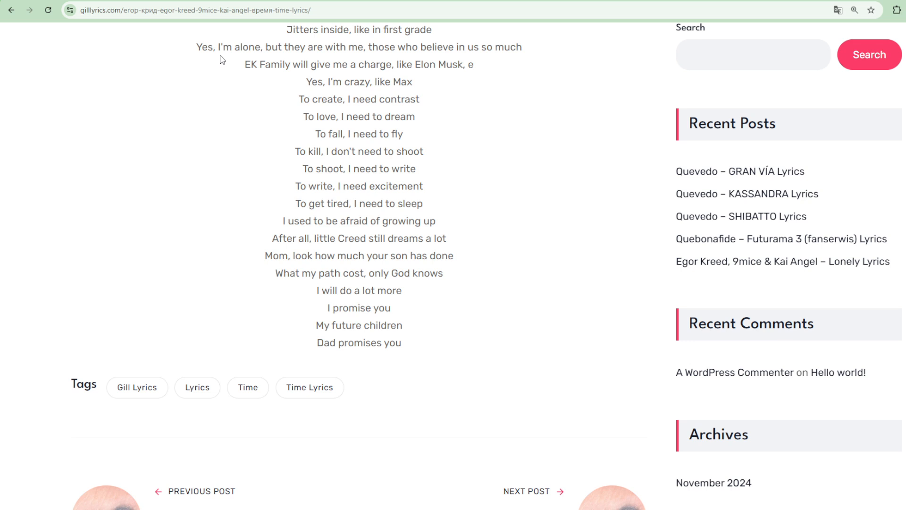
scroll(down, 3)
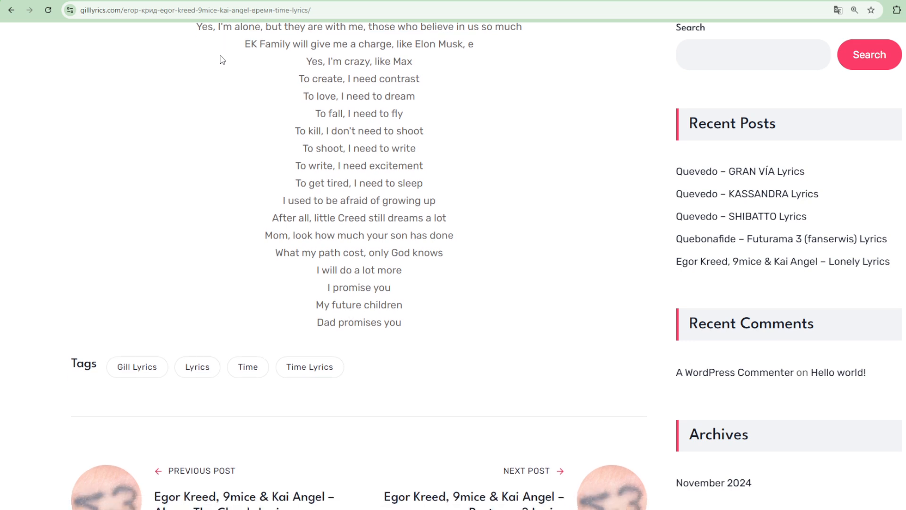
scroll(down, 3)
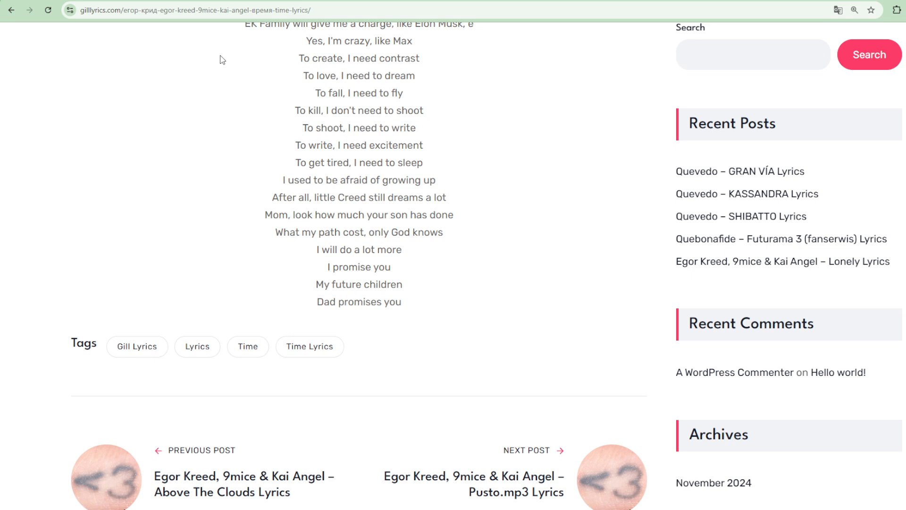
scroll(down, 3)
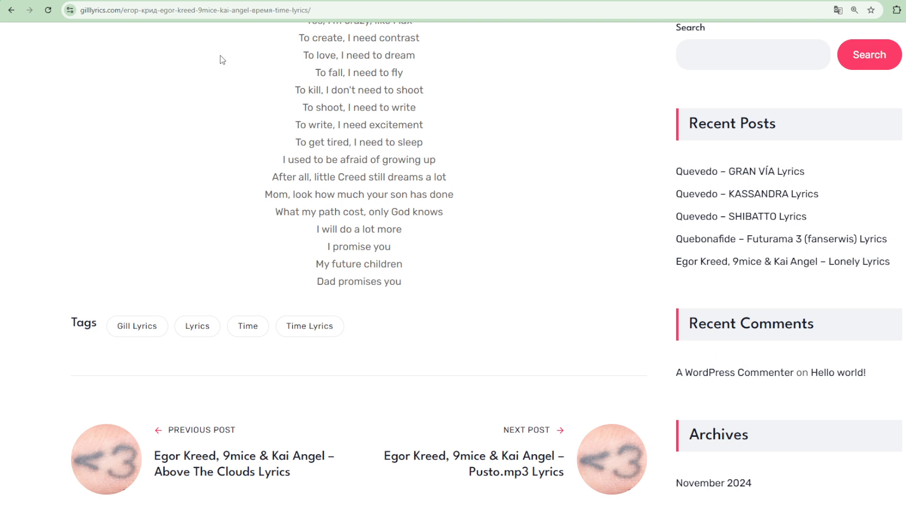
scroll(down, 3)
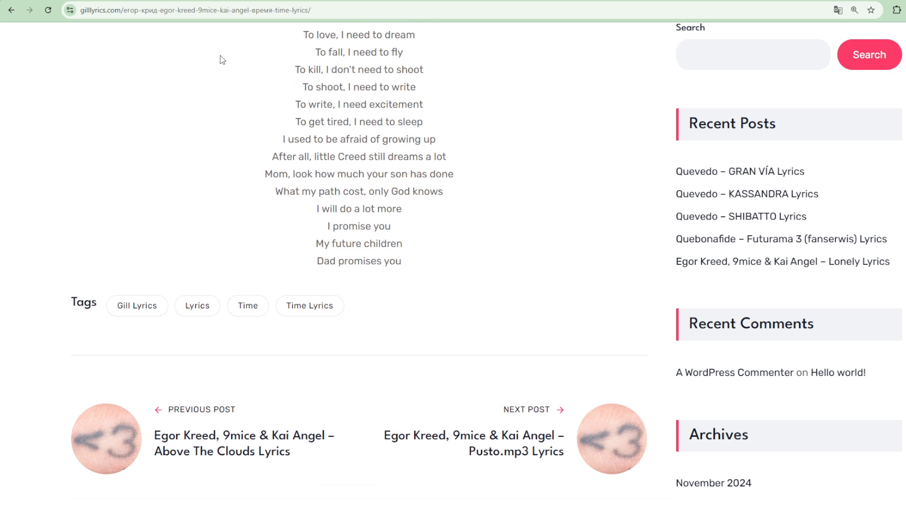
scroll(down, 3)
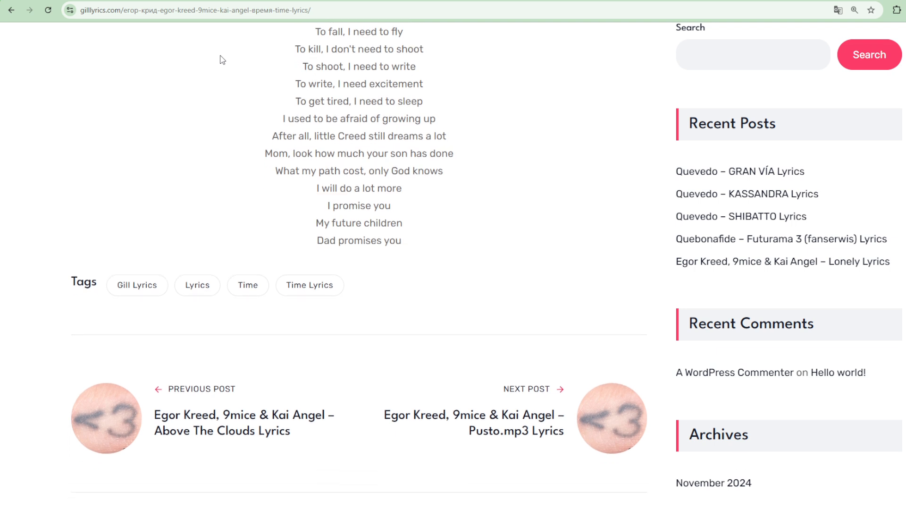